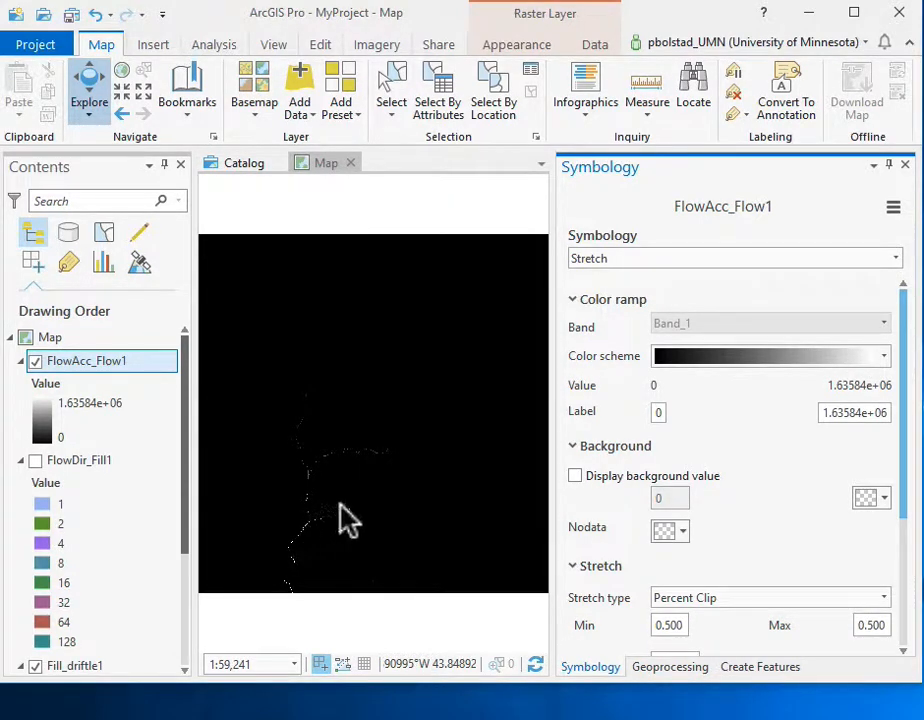
mouse_move(308, 318)
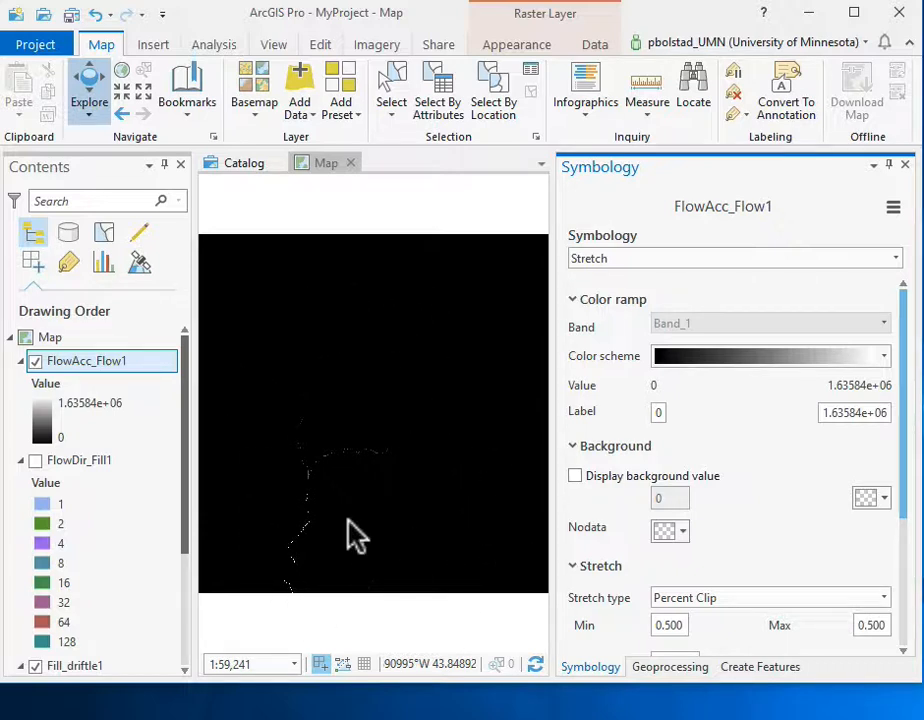
mouse_move(308, 556)
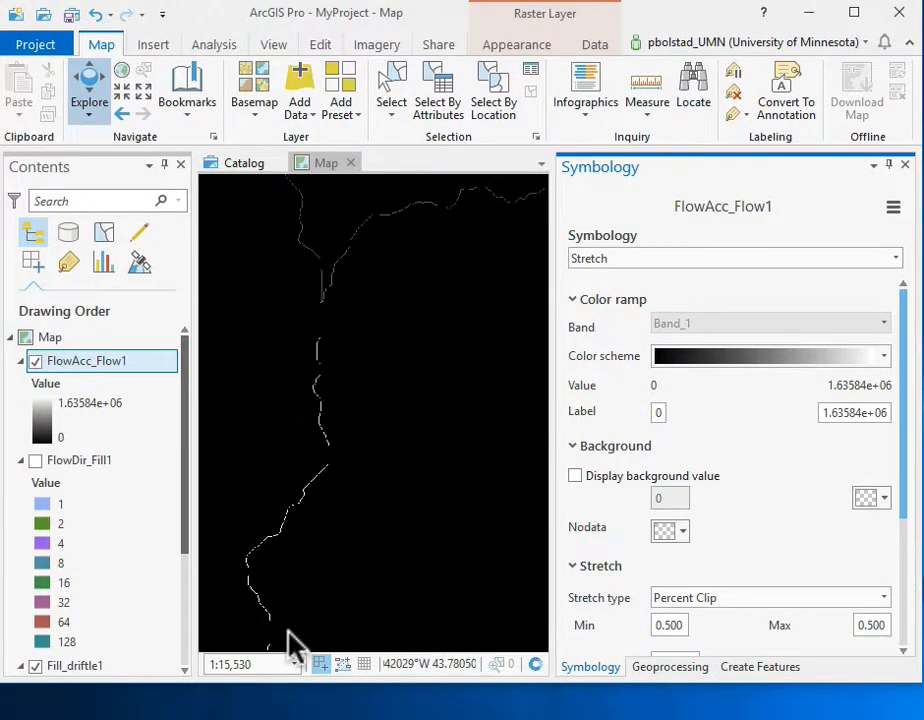
Step: Symbolise FlowAcc_Flow1 with two classes, breaking the first class at 50000
scroll("up", 3)
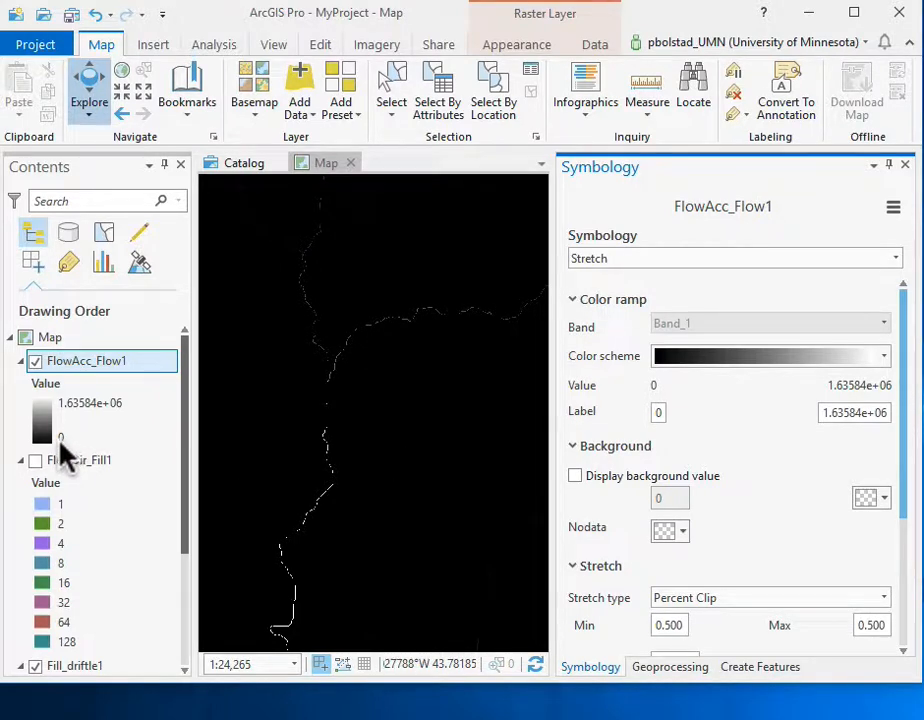
mouse_move(100, 420)
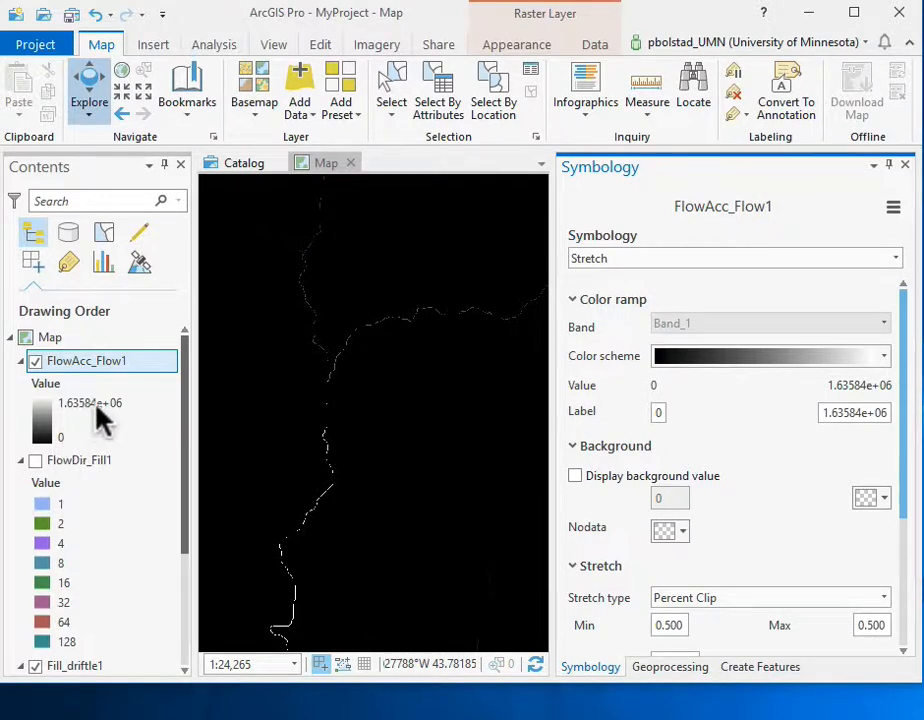
mouse_move(290, 640)
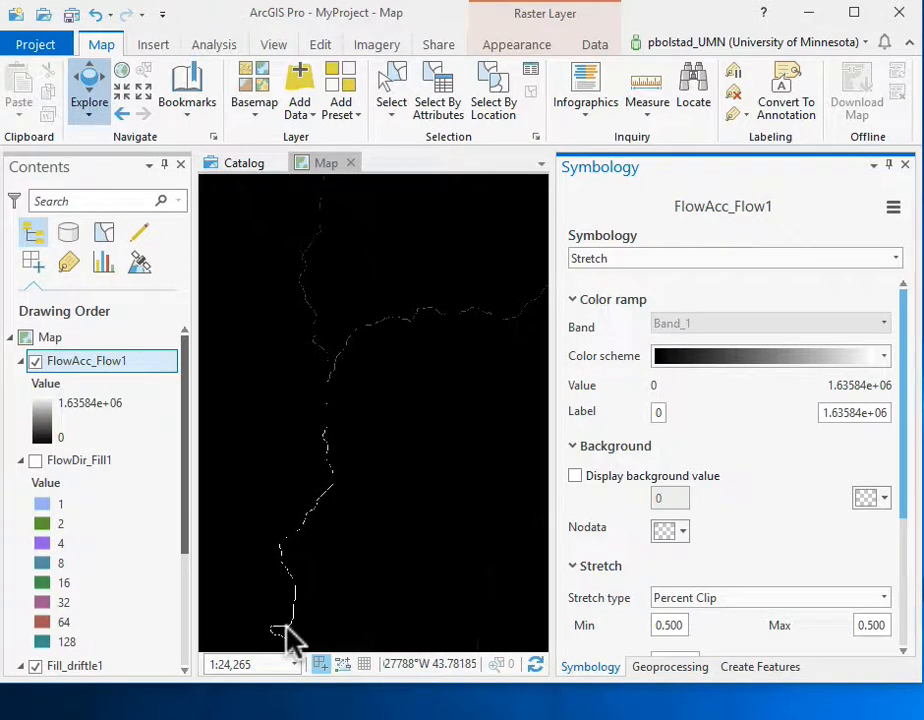
mouse_move(110, 440)
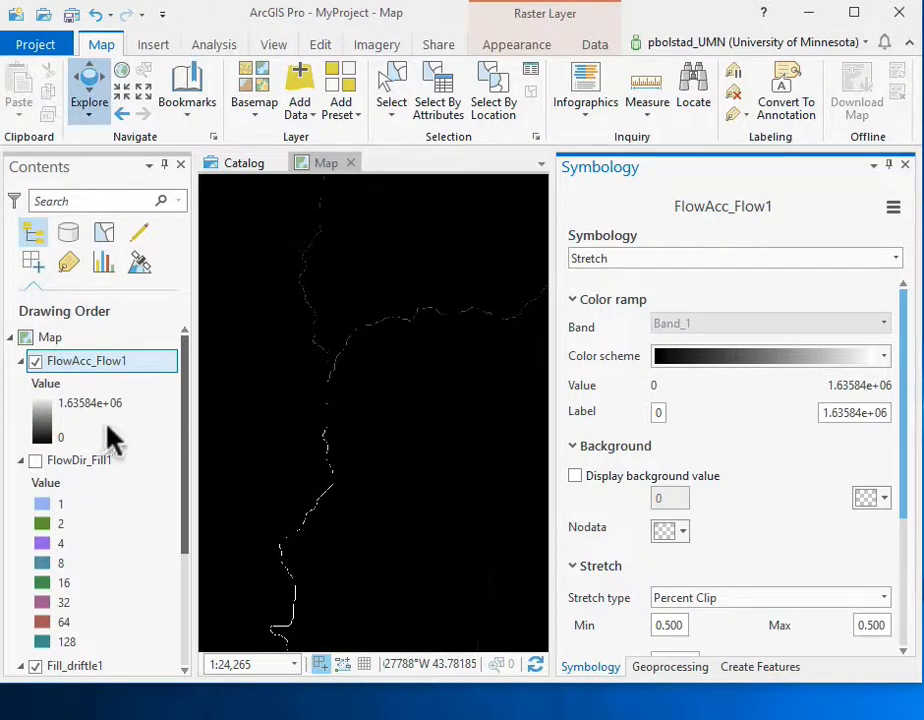
mouse_move(280, 250)
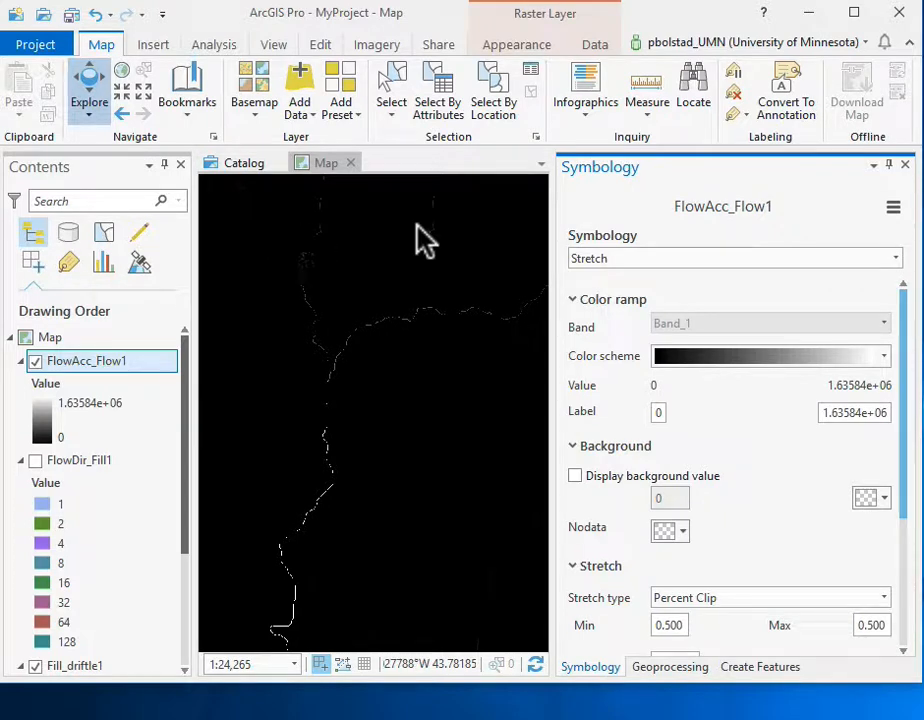
mouse_move(896, 270)
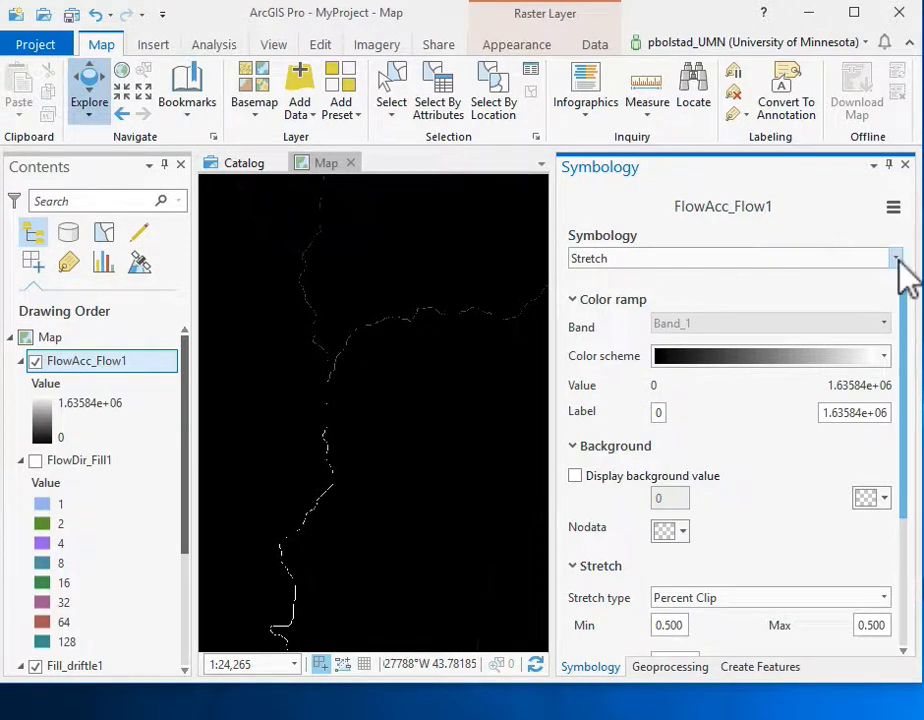
mouse_move(888, 276)
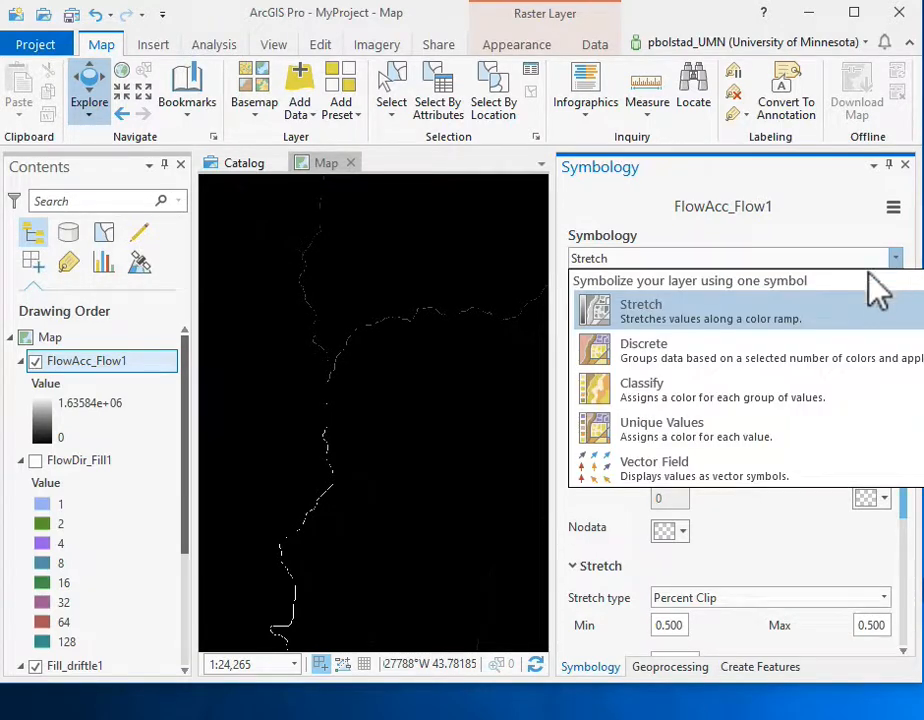
left_click(642, 384)
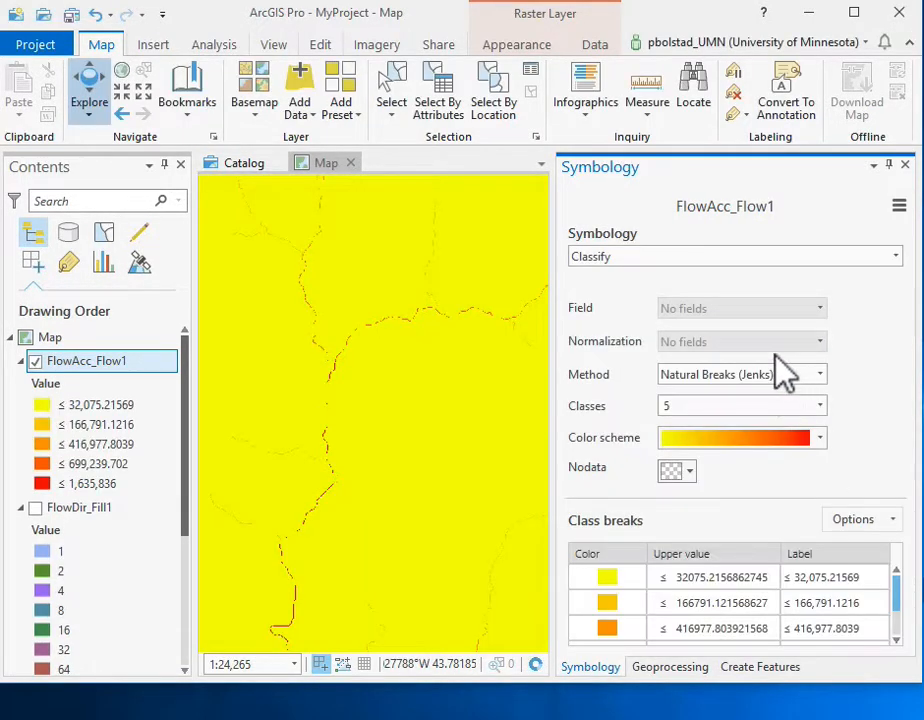
left_click(820, 404)
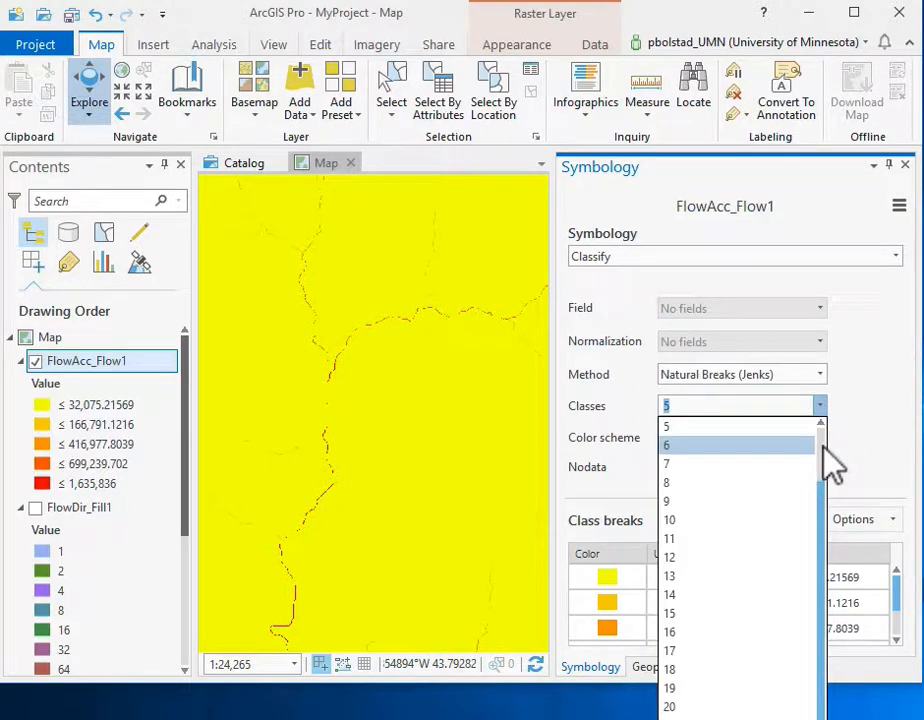
left_click(666, 404)
type("2")
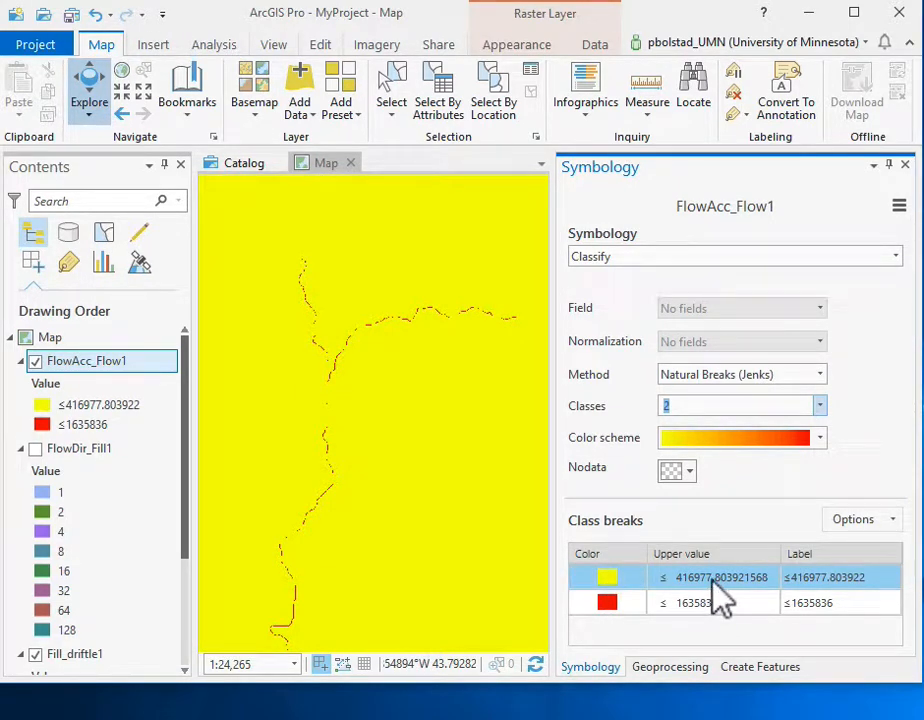
double_click(712, 576)
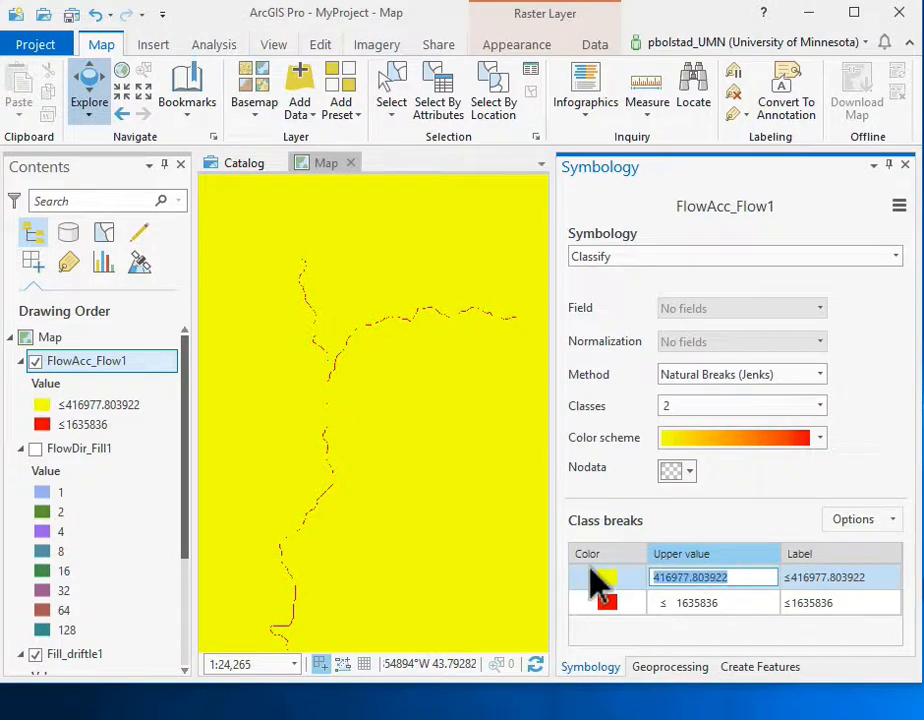
type("50000")
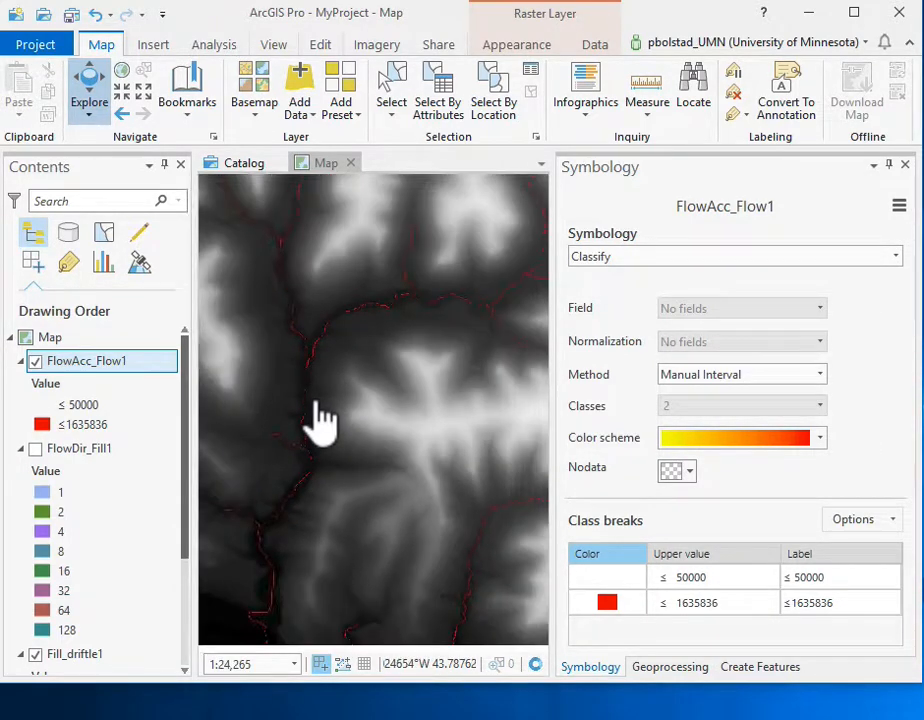
scroll("down", 3)
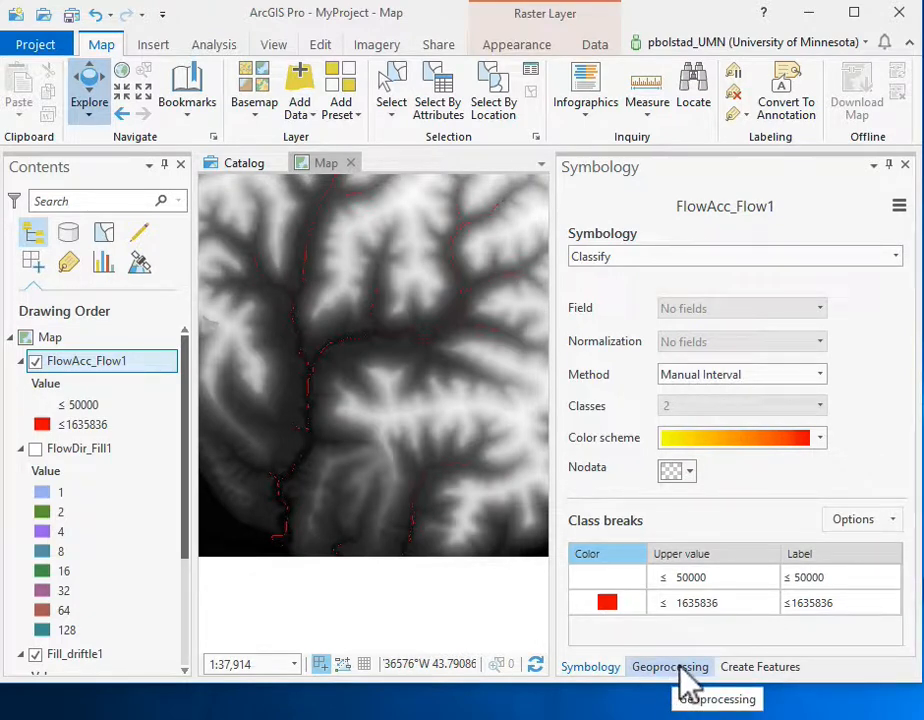
Step: Find the Spatial Analyst Reclassify tool and choose FlowAcc_Flow1 as the input raster
left_click(668, 666)
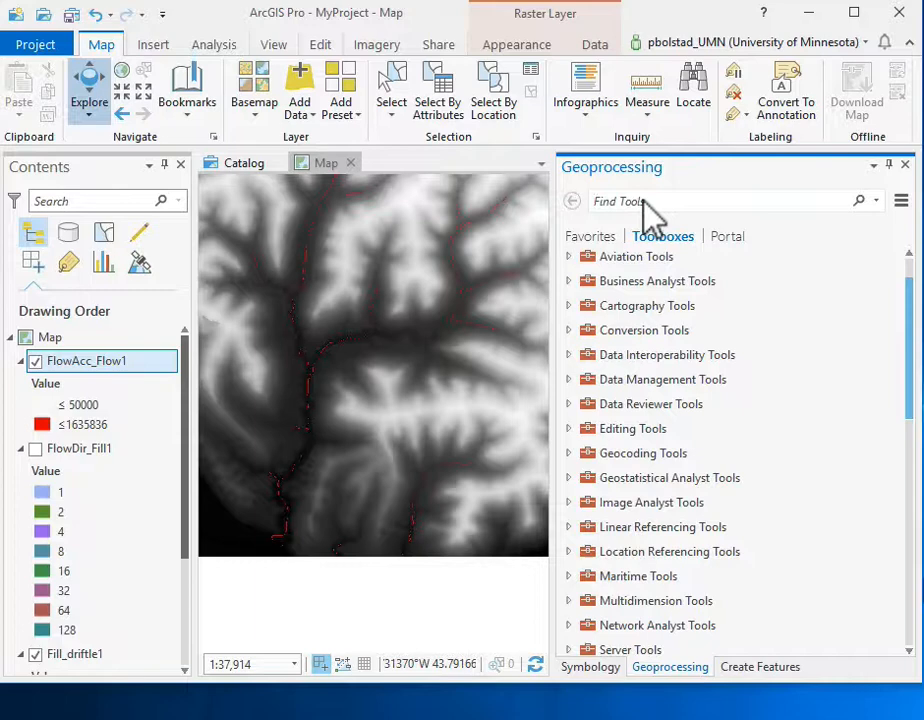
type("reclass")
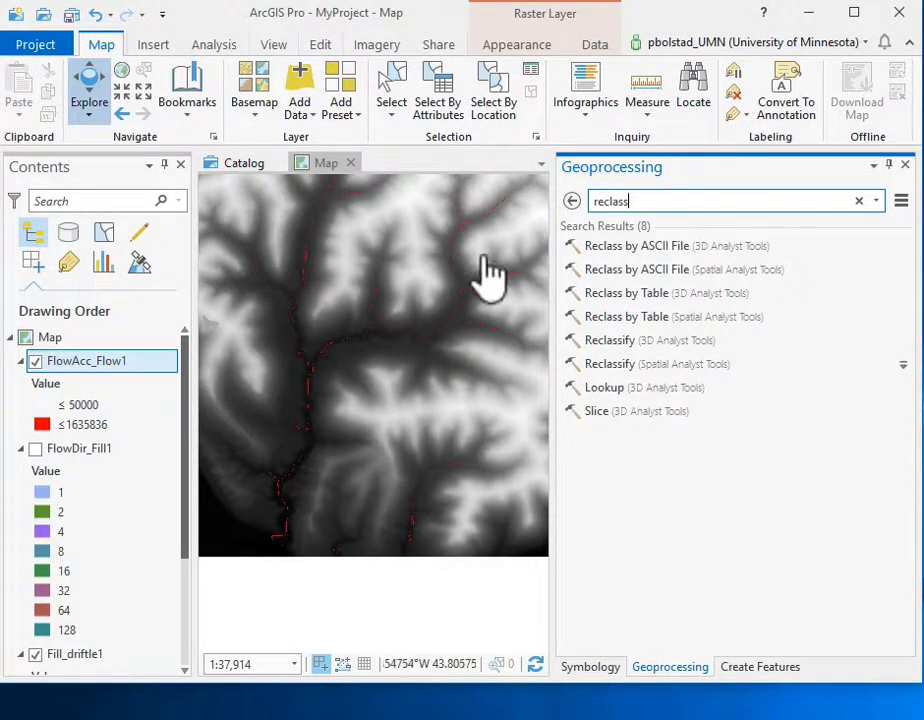
left_click(608, 364)
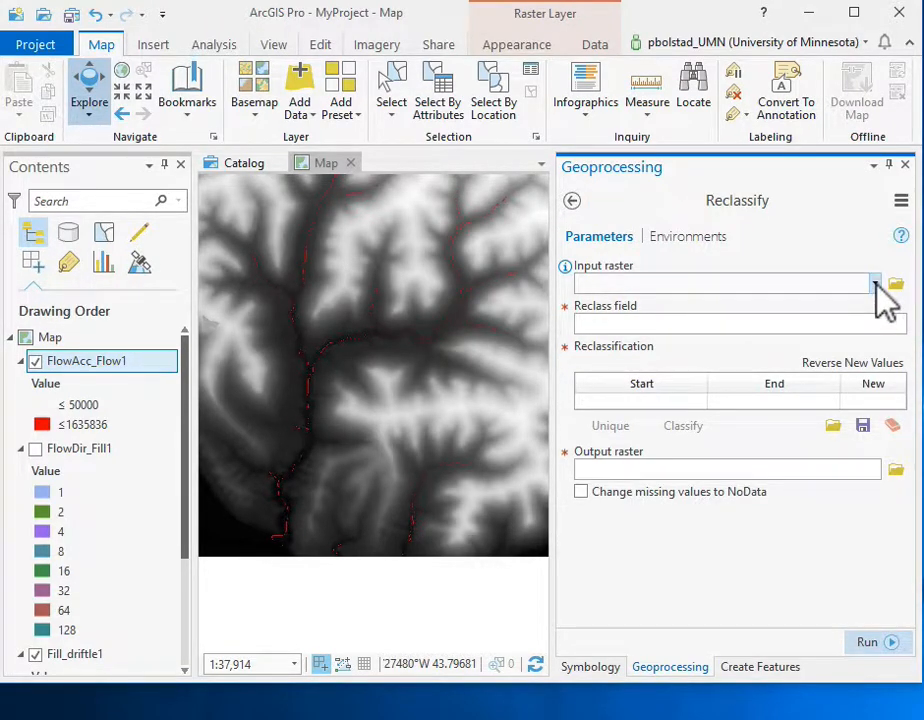
left_click(876, 284)
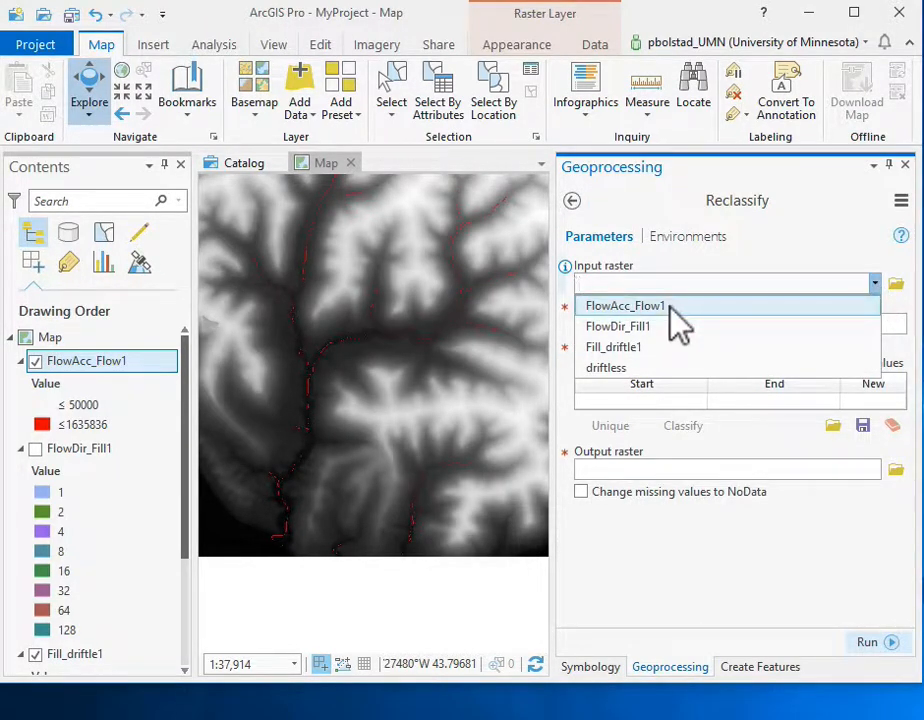
left_click(624, 304)
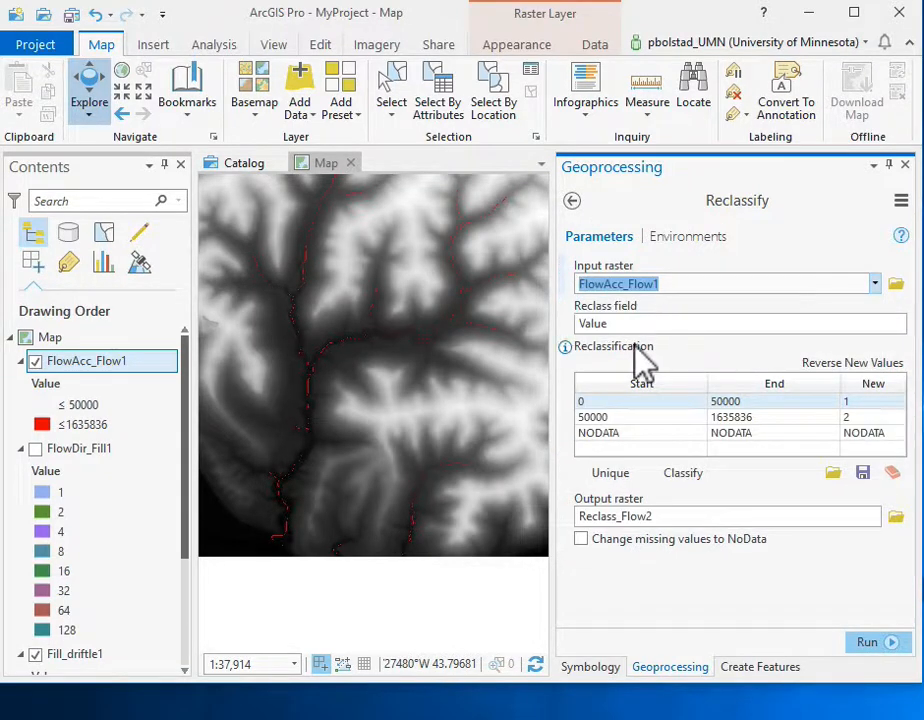
mouse_move(628, 340)
type("5")
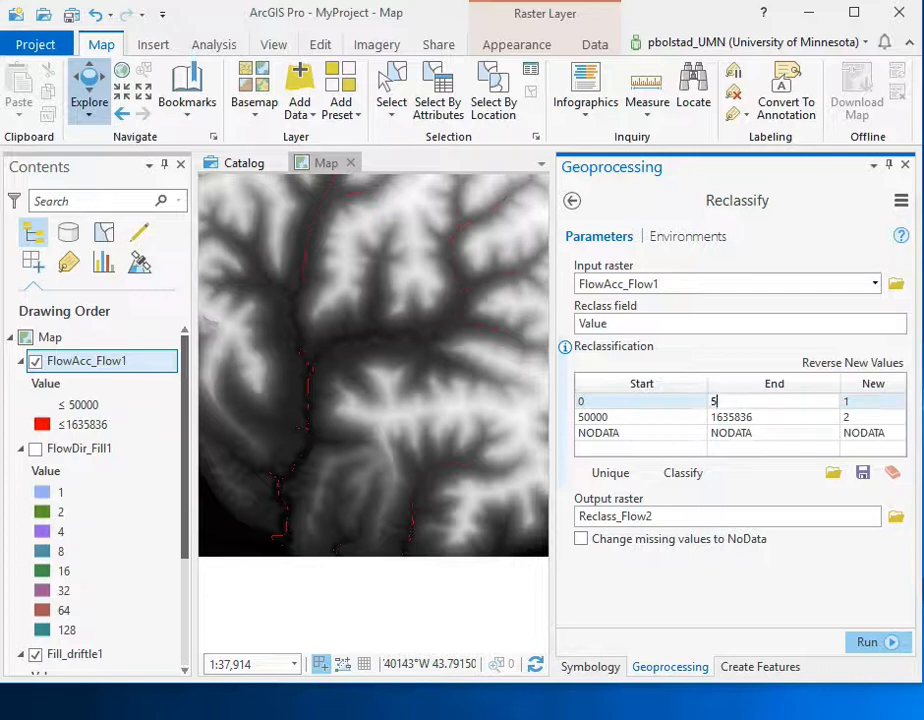
Step: Reclassify 0–50000 to NoData and 50000–1635836 to 1, producing Reclass_Flow2
type("0000")
left_click(872, 400)
type("NODO")
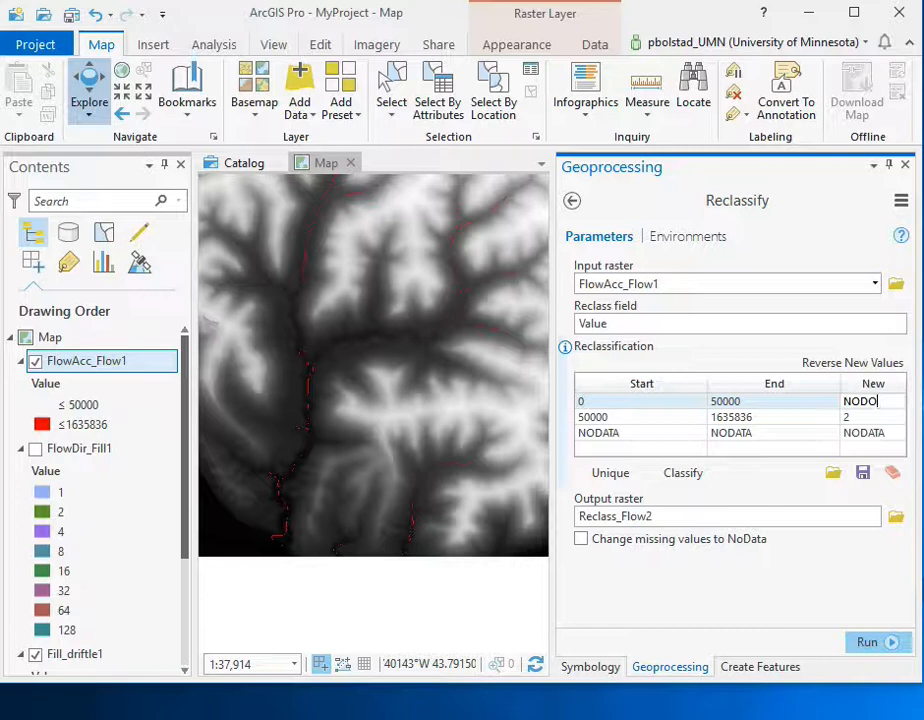
type("ATA")
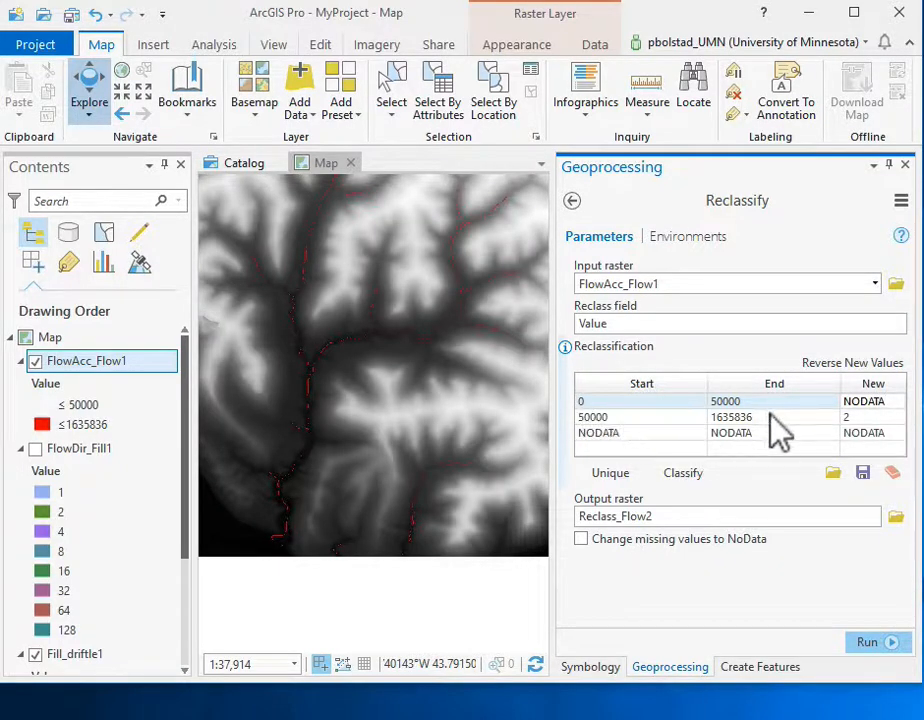
left_click(862, 418)
type("1")
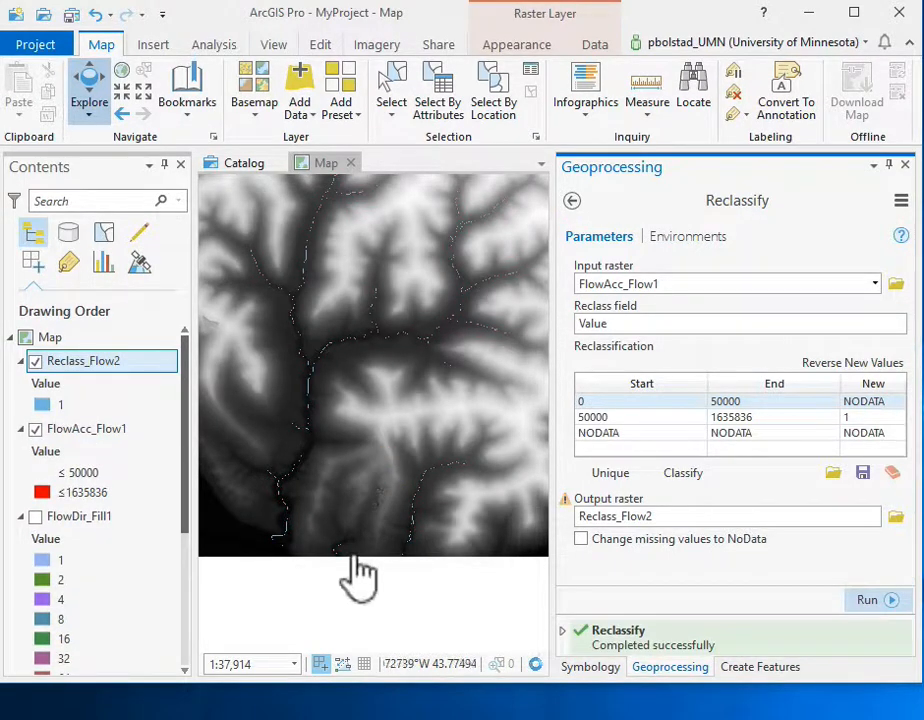
Step: Inspect the Reclass_Flow2 stream cells on the map and return to geoprocessing tool search
left_click(86, 428)
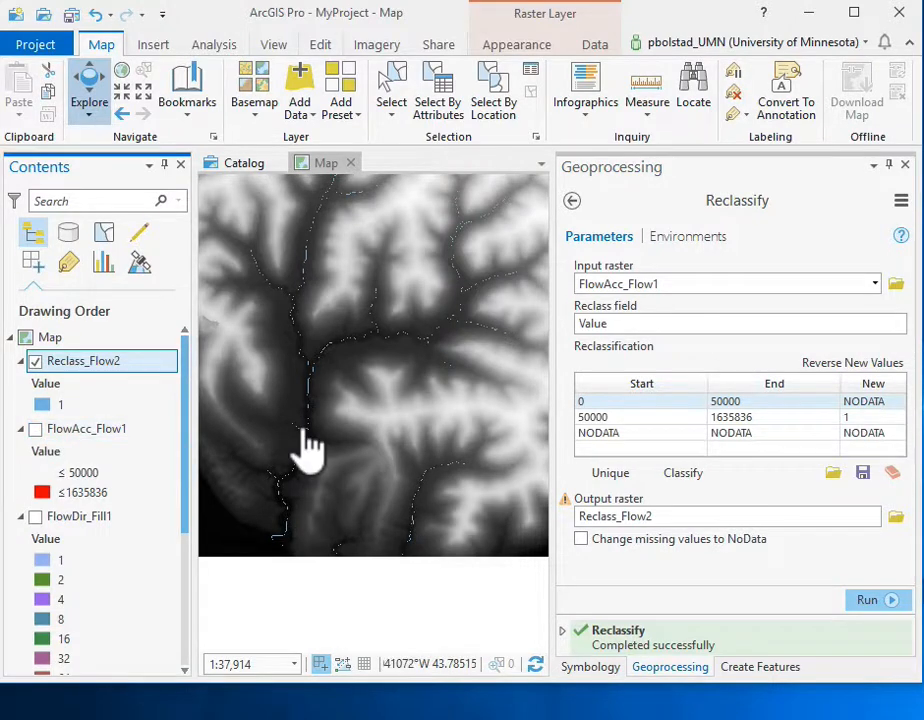
scroll("up", 3)
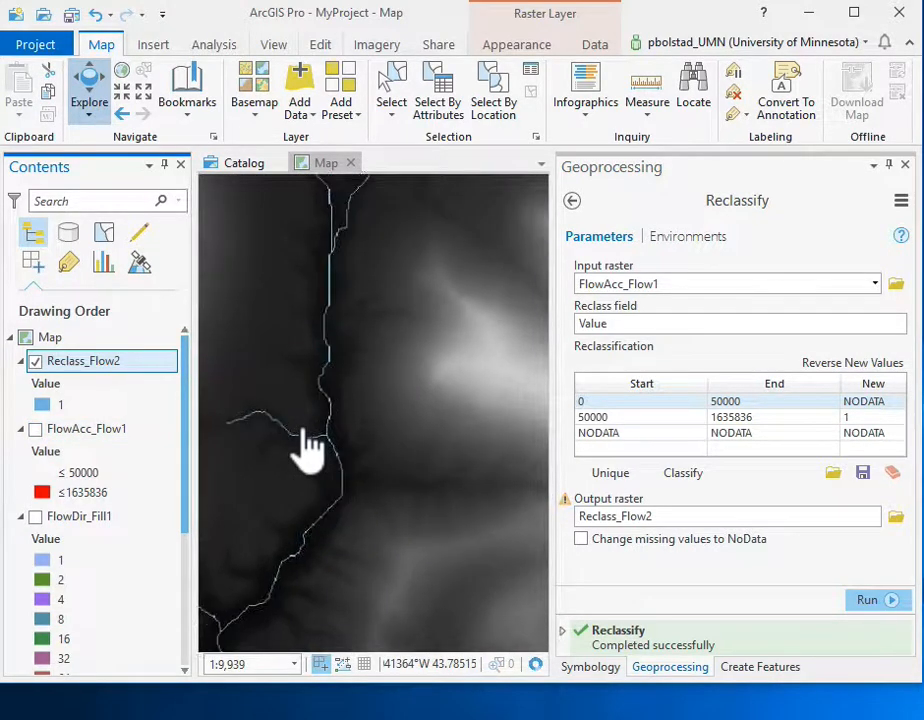
left_click(572, 200)
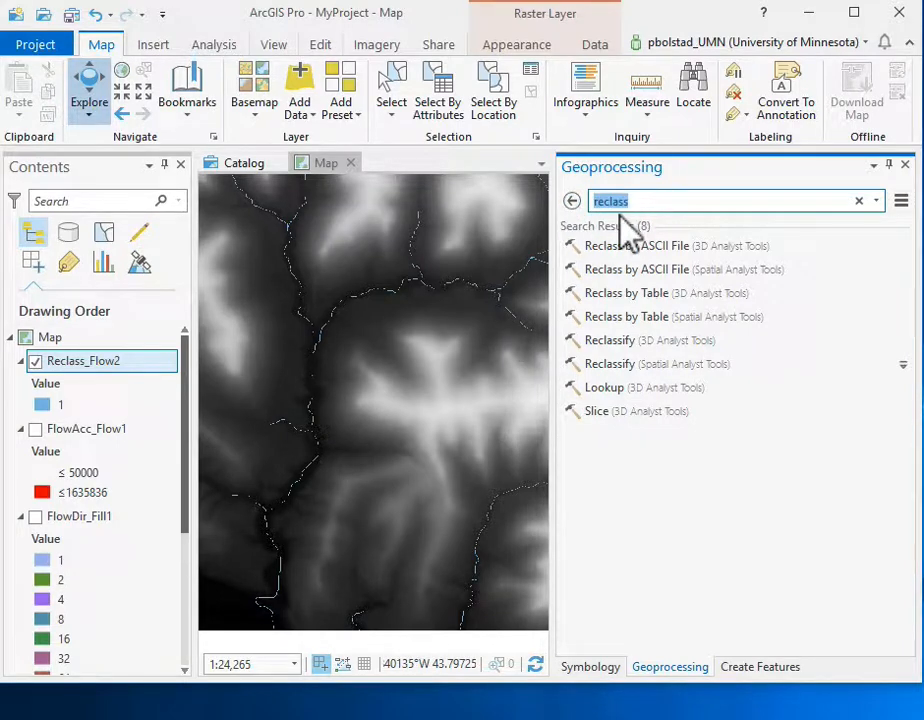
Step: Convert Reclass_Flow2 to polylines with NoData background, creating RasterT_Reclass2
type("raster")
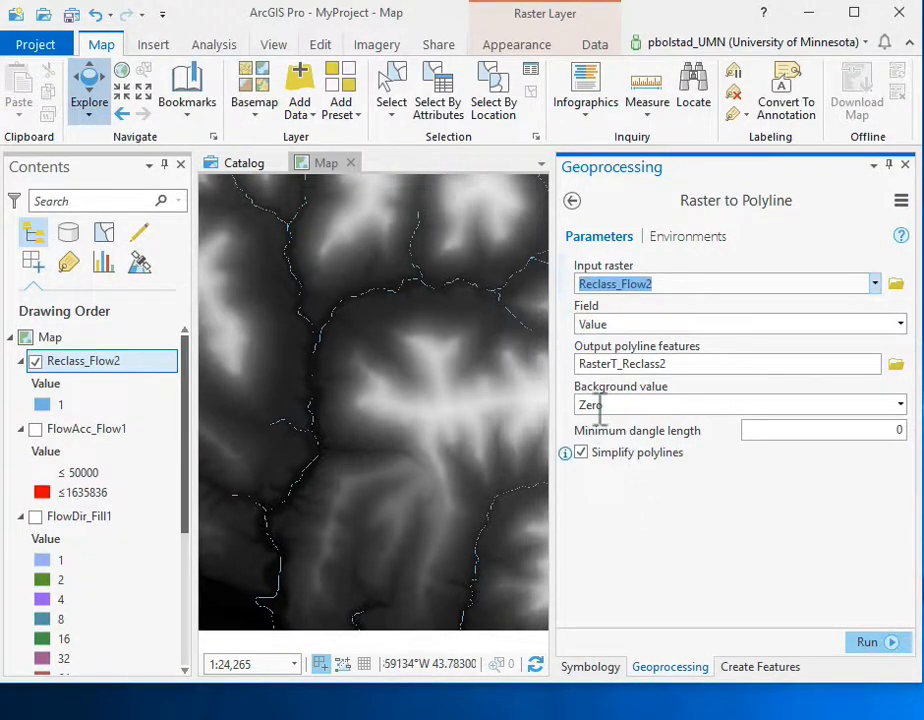
left_click(898, 404)
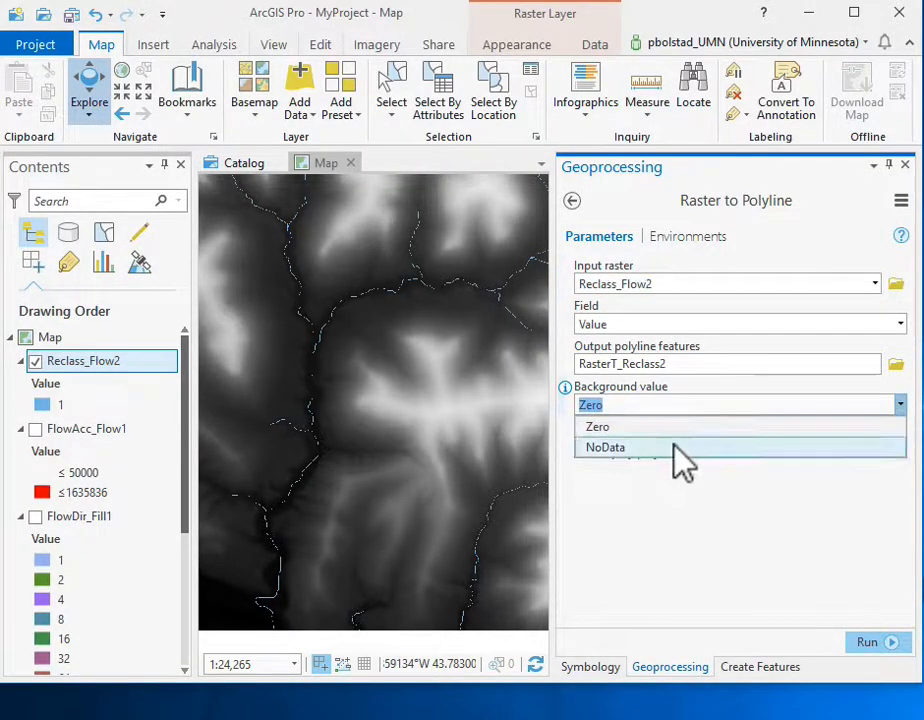
left_click(604, 448)
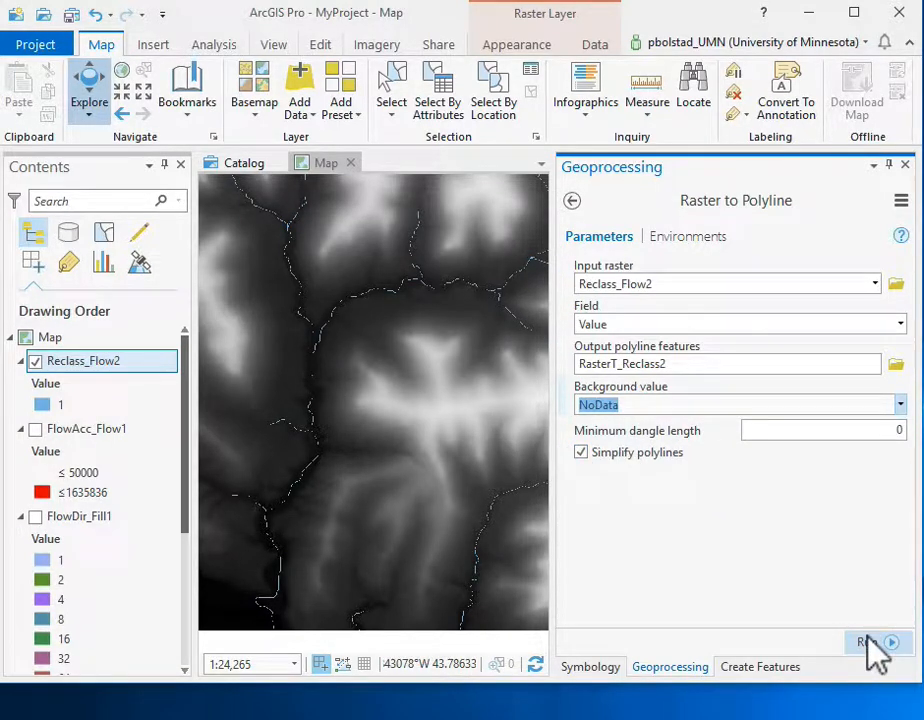
left_click(866, 640)
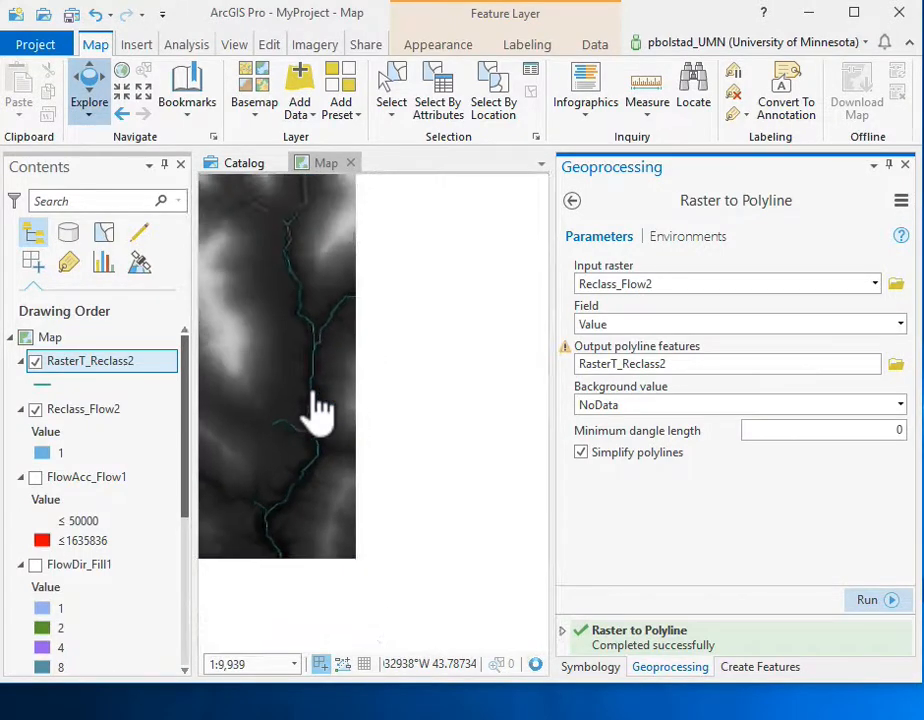
Step: Draw the RasterT_Reclass2 stream lines as blue 5 pt lines
right_click(88, 360)
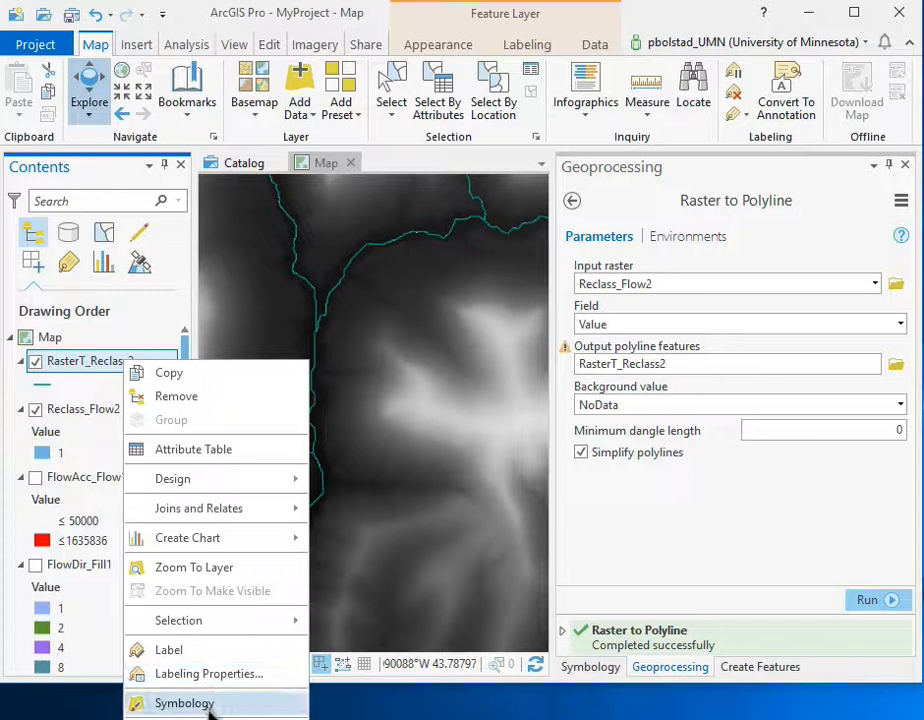
left_click(184, 704)
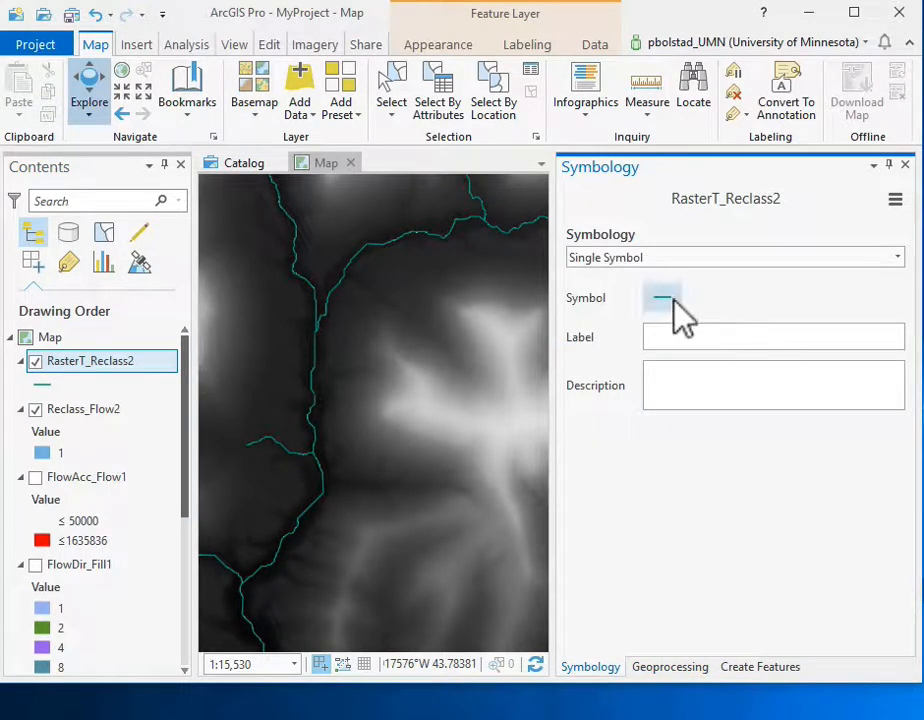
left_click(660, 296)
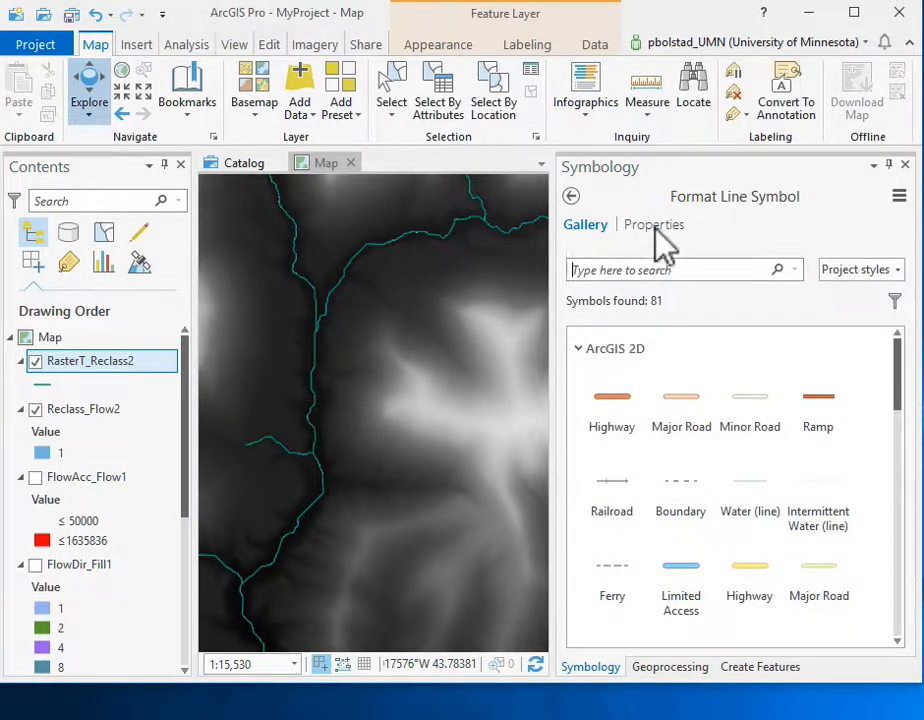
left_click(652, 224)
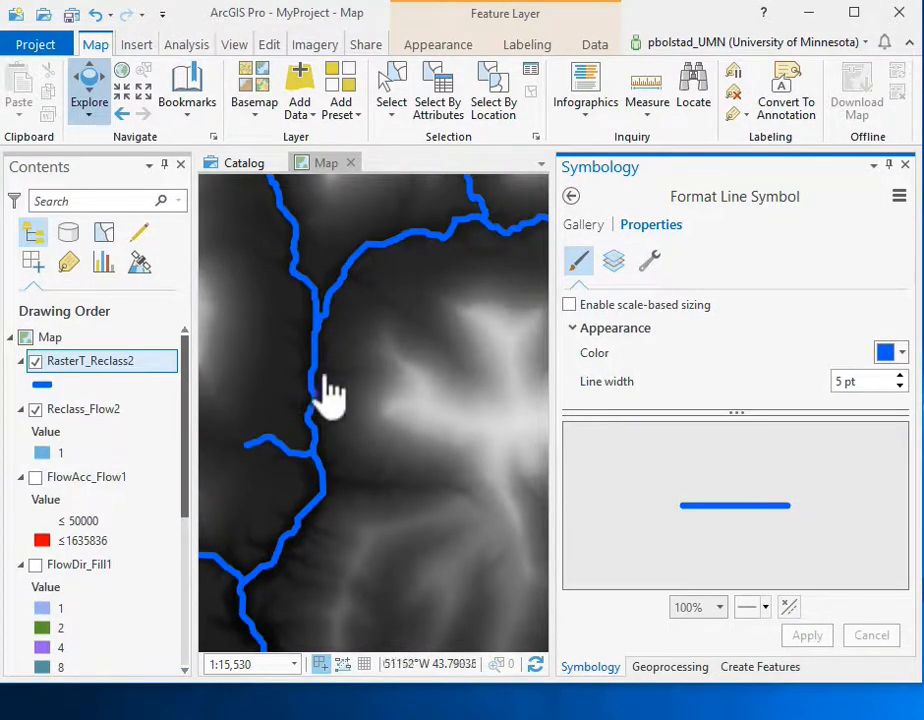
scroll("down", 3)
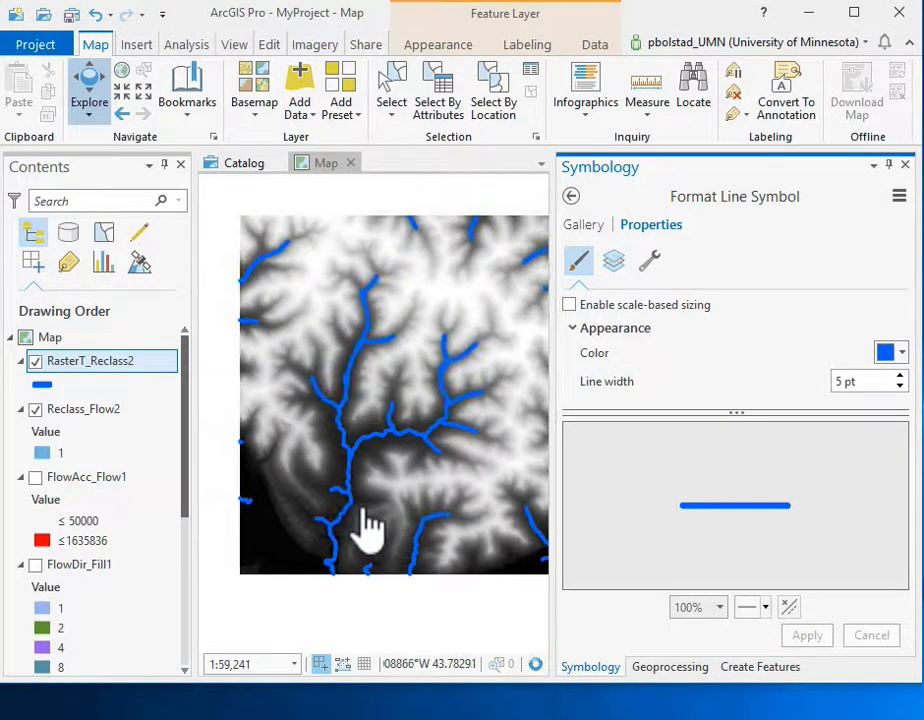